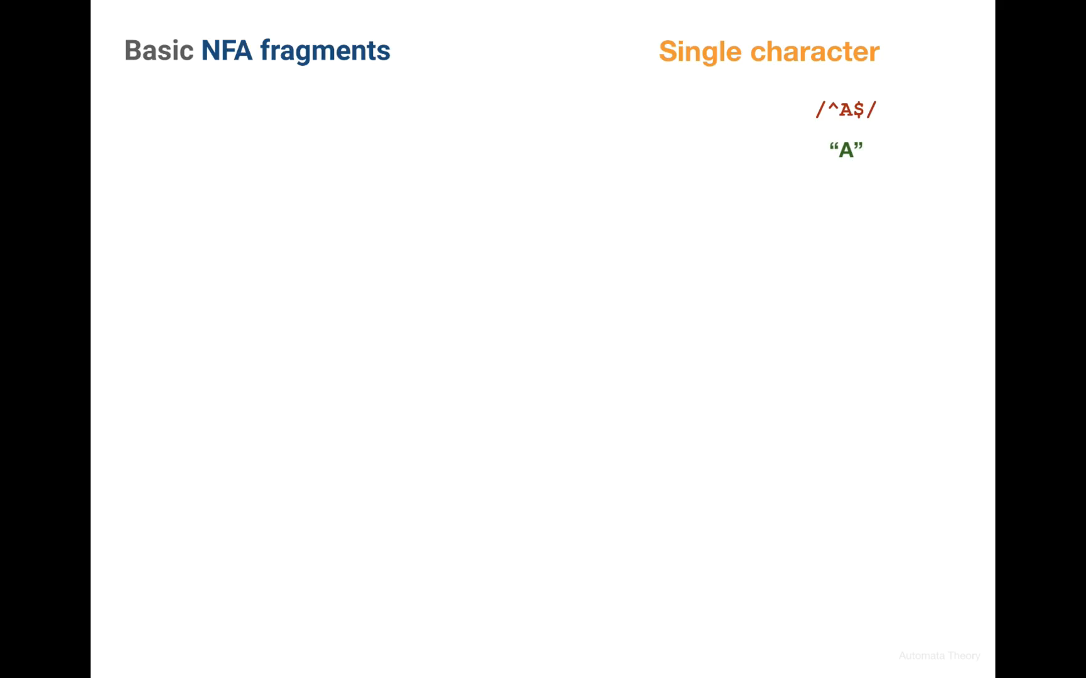
# Begin the handwritten 'Tape of c' pen annotation under the single-character NFA diagram
pyautogui.moveTo(827, 166); pyautogui.dragTo(859, 165)
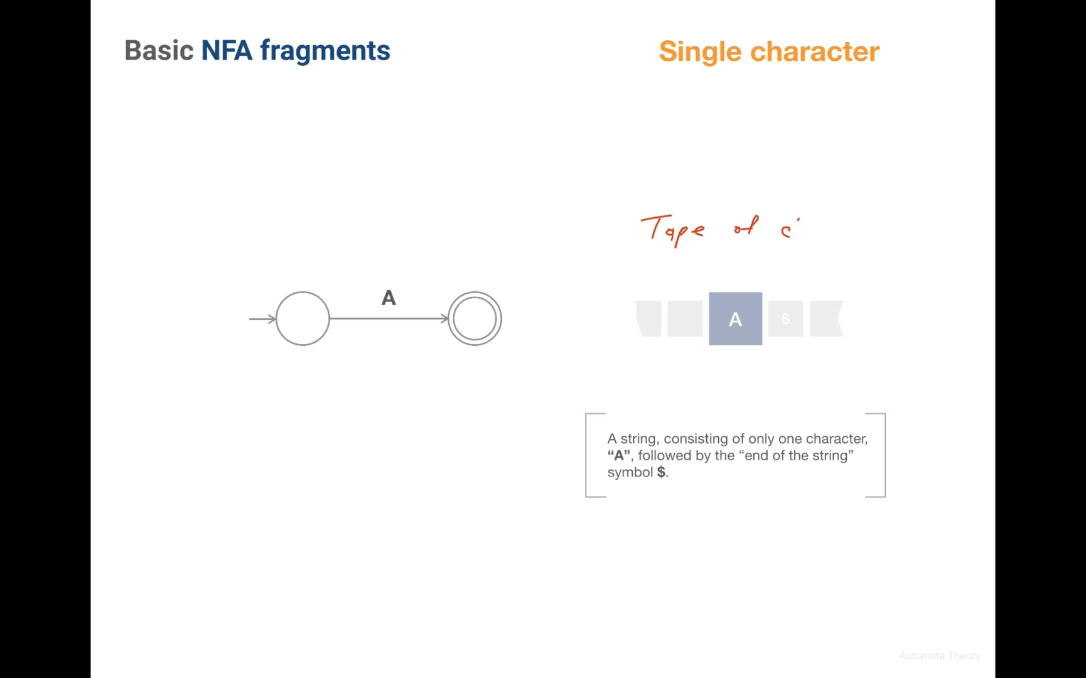
# Reveal the NFA fragments slide with the doc comment starting the NFA class
pyautogui.write('characters')
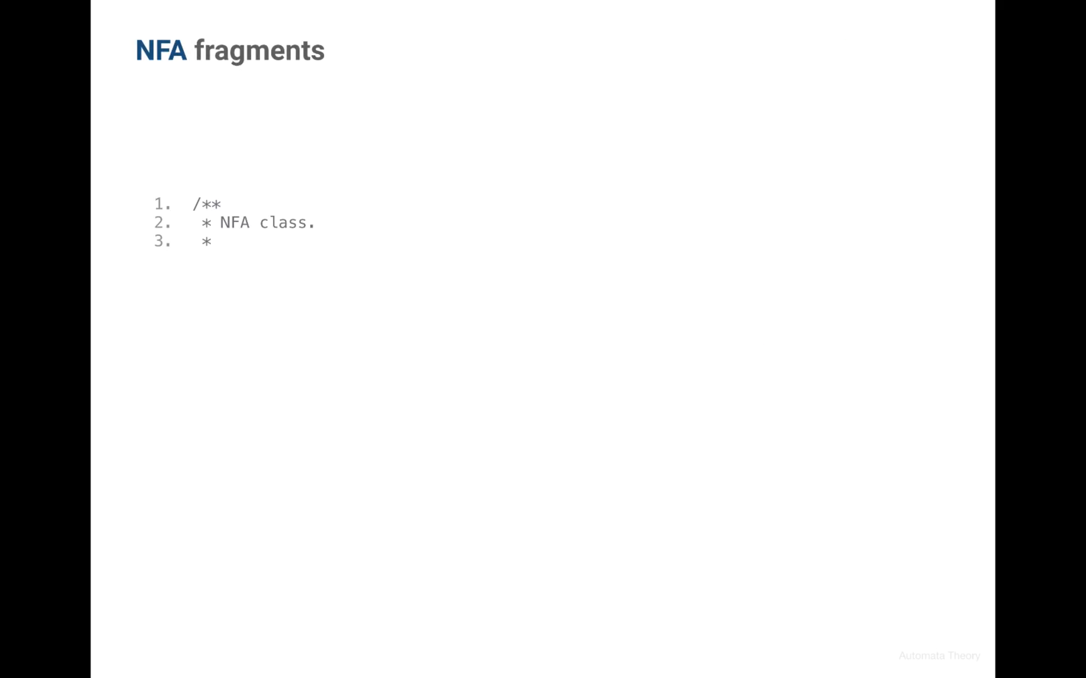
# Reveal the 'class NFA {' code and its in/out diagram, marking it with the pen
pyautogui.write('class NFA {')
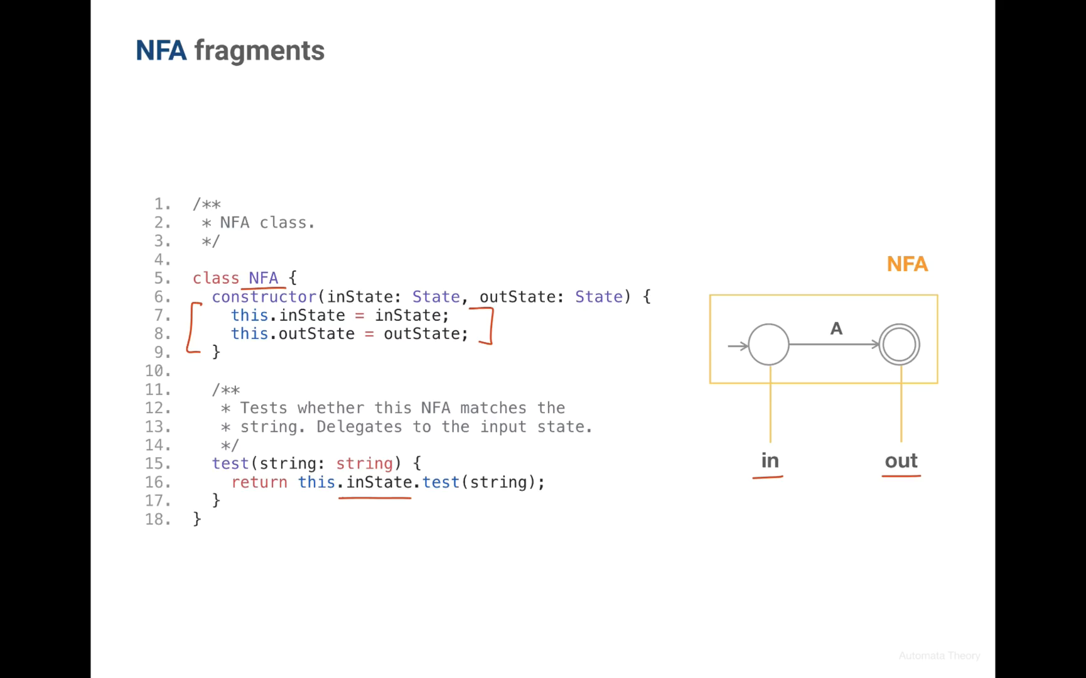
pyautogui.moveTo(416, 482); pyautogui.dragTo(470, 481)
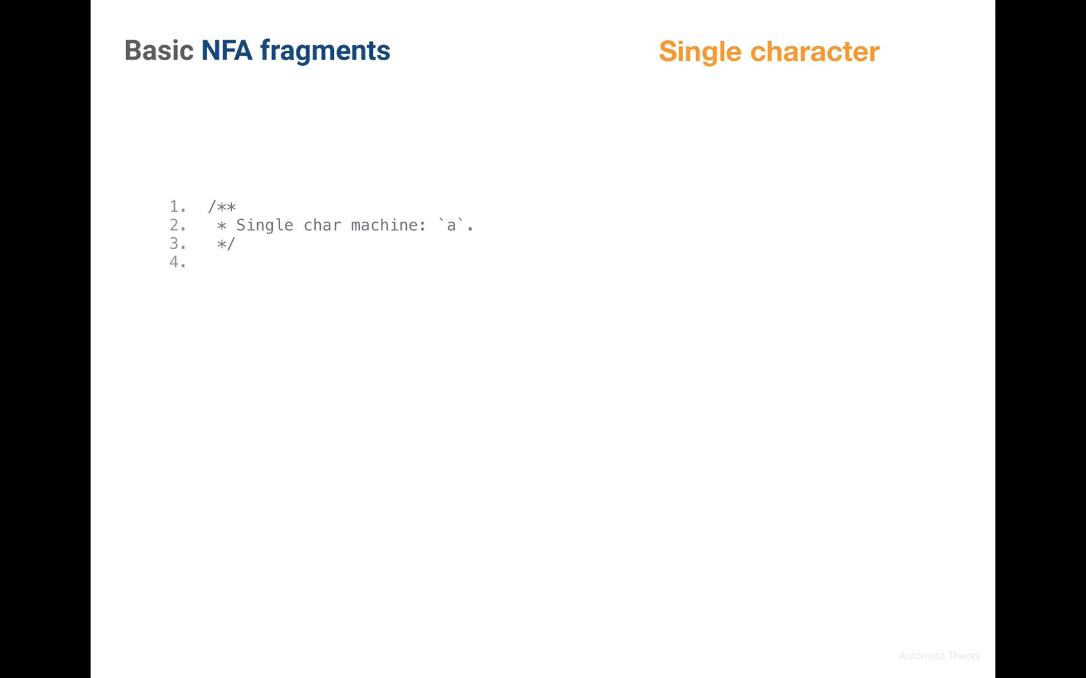
# Build the char(symbol) function, bracket the addTransitionForSymbol lines, and show the 'a'/'b' test
pyautogui.write('function char(symbol: string): NFA {')
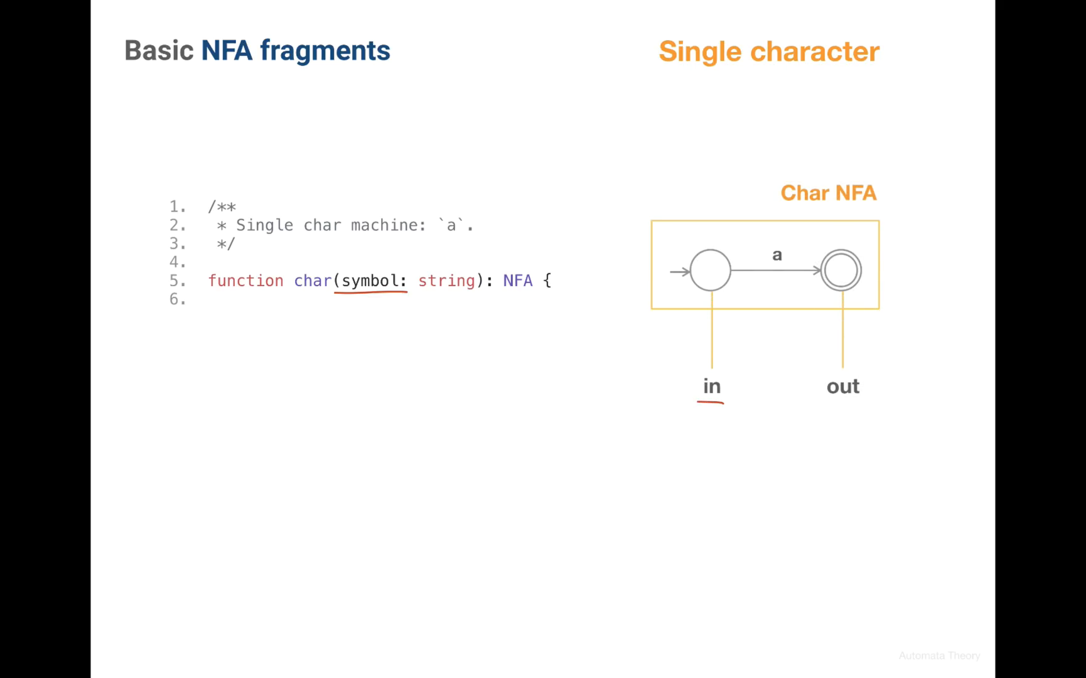
pyautogui.write('const inState = new State();')
pyautogui.write('const outState = new State();')
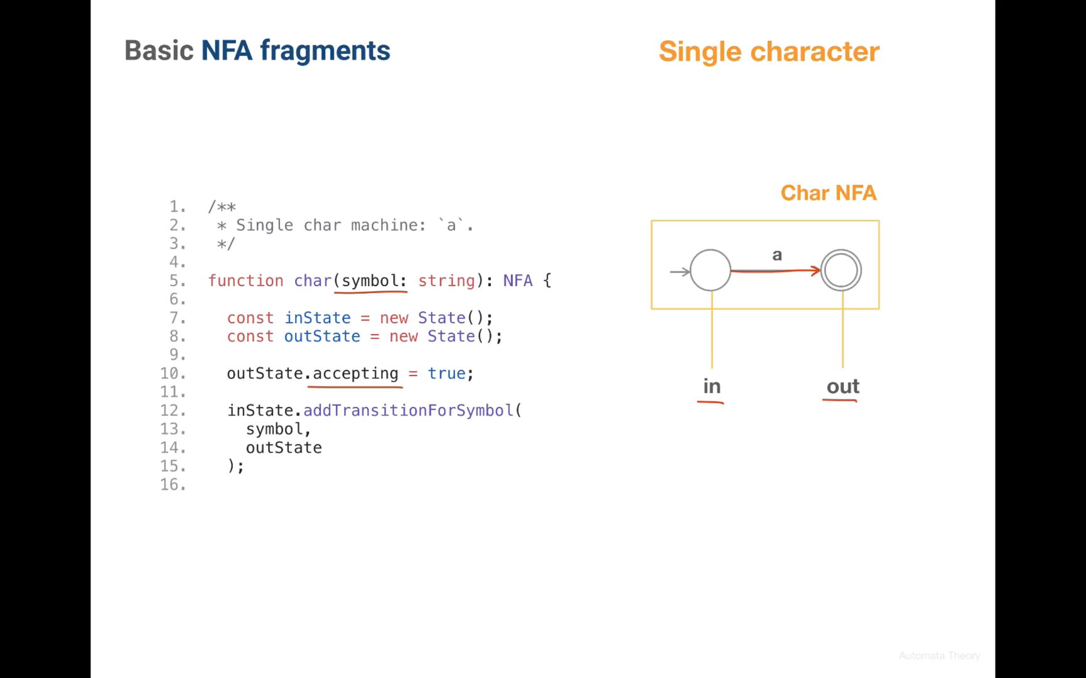
pyautogui.moveTo(218, 402); pyautogui.dragTo(219, 475)
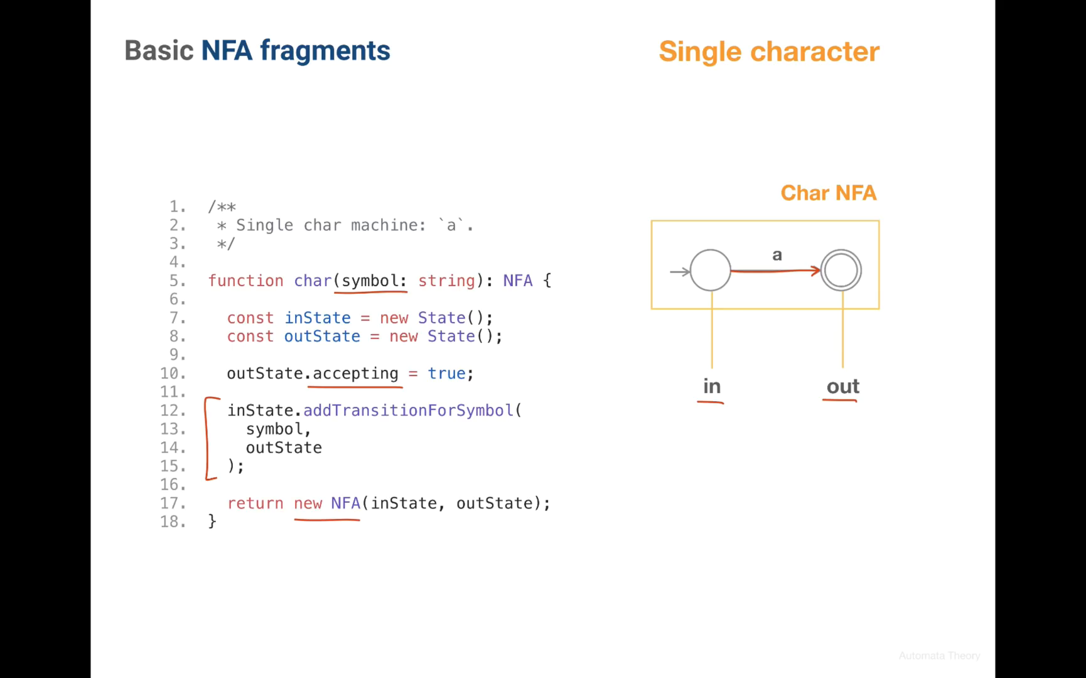
pyautogui.write("const a = char('a');")
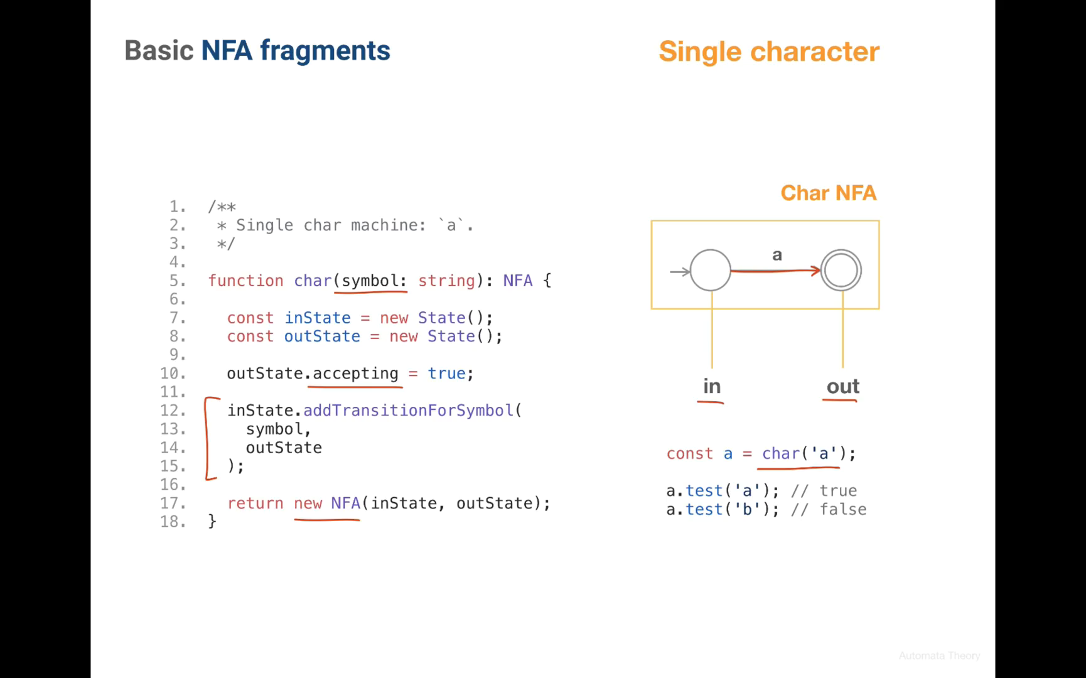
pyautogui.click(702, 490)
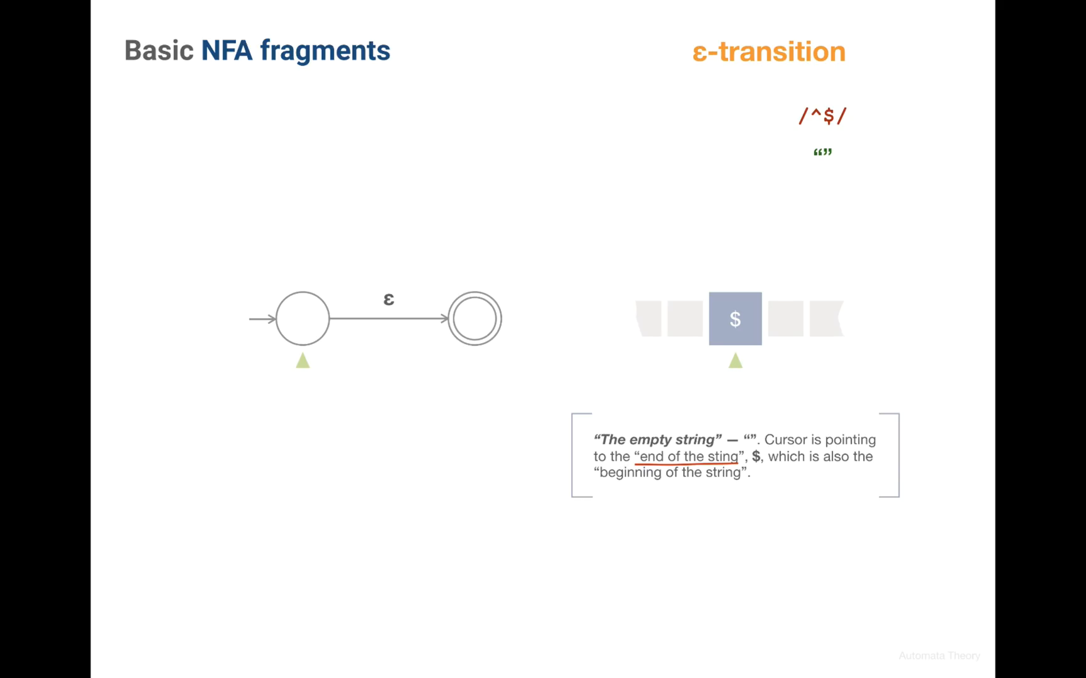
# Underline text with the pen on the ε-transition slide showing the Epsilon NFA diagram
pyautogui.moveTo(602, 474); pyautogui.dragTo(730, 473)
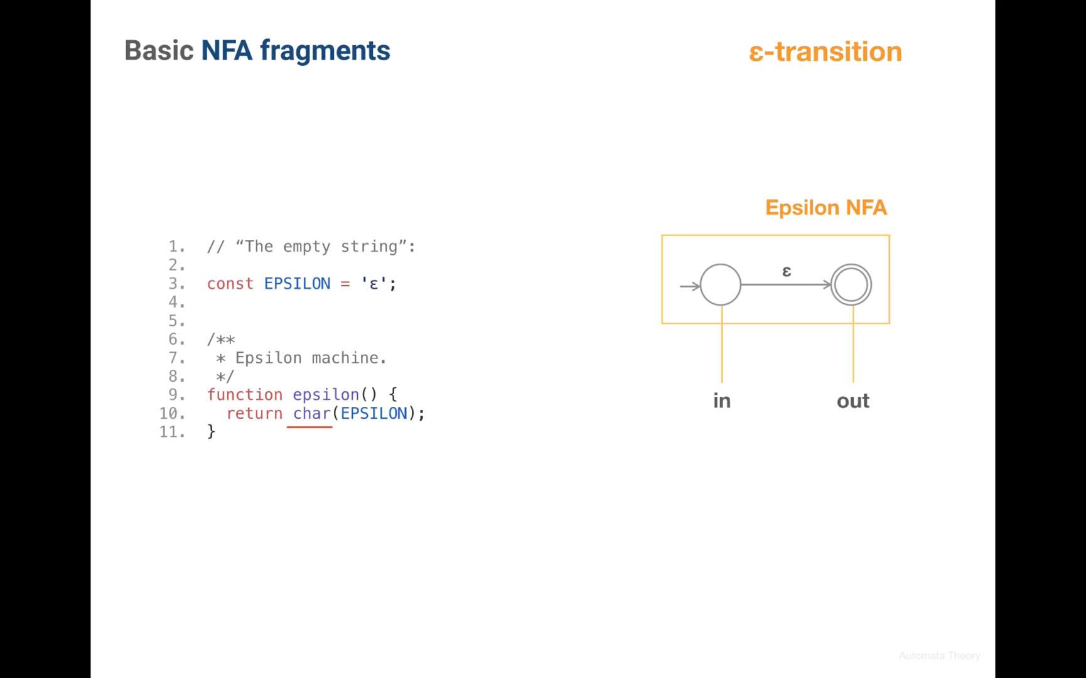
# Step past the epsilon() code slide to the Fundamental building blocks slide
pyautogui.click(297, 283)
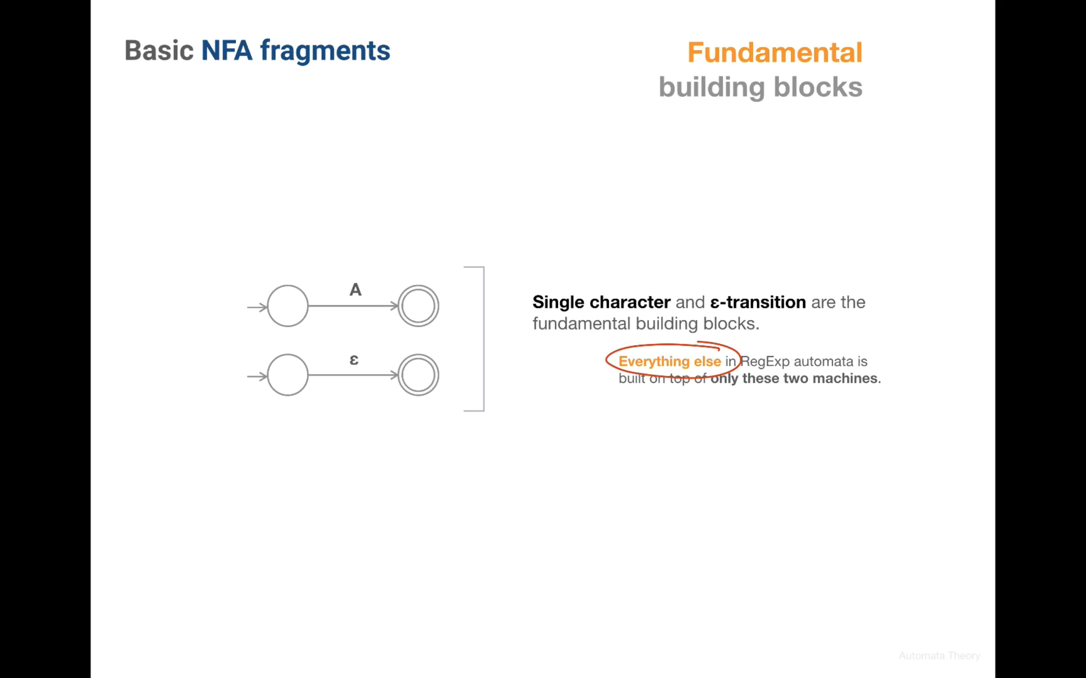
# Advance to Basic machines summary and sketch a box with one input and output arrow
pyautogui.press('Right')
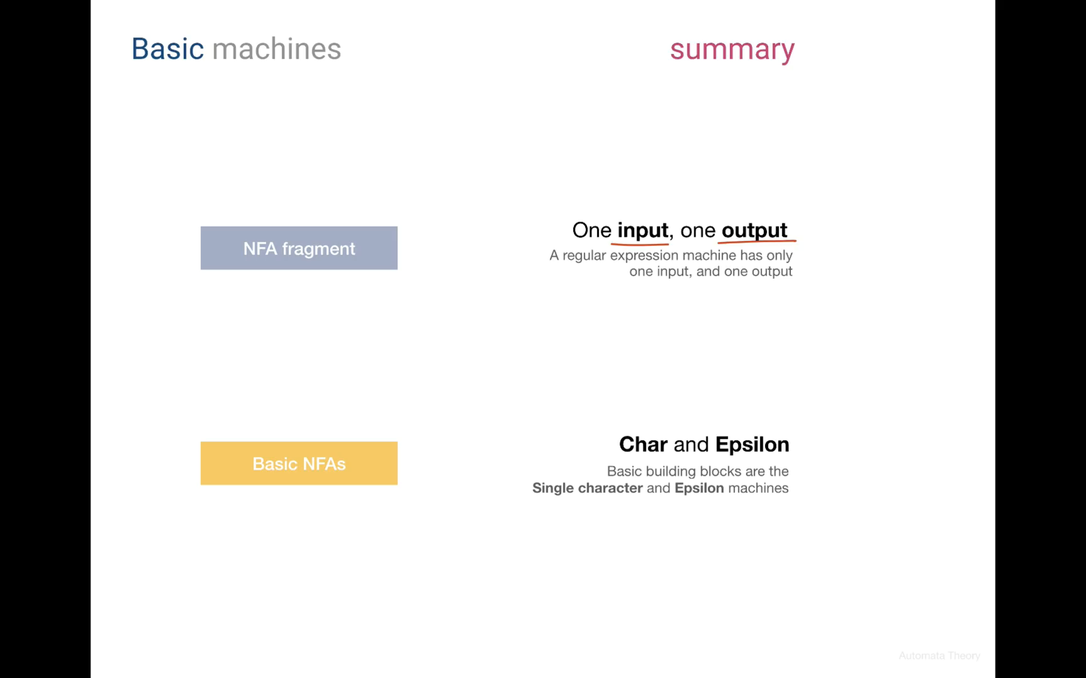
pyautogui.moveTo(817, 156); pyautogui.dragTo(921, 155)
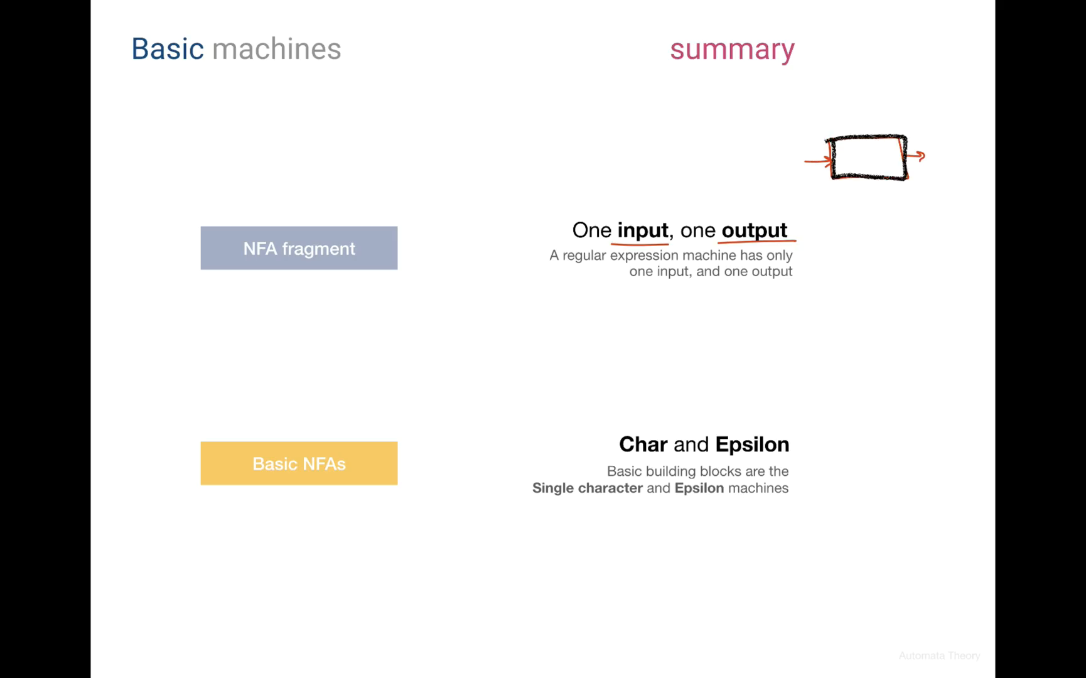